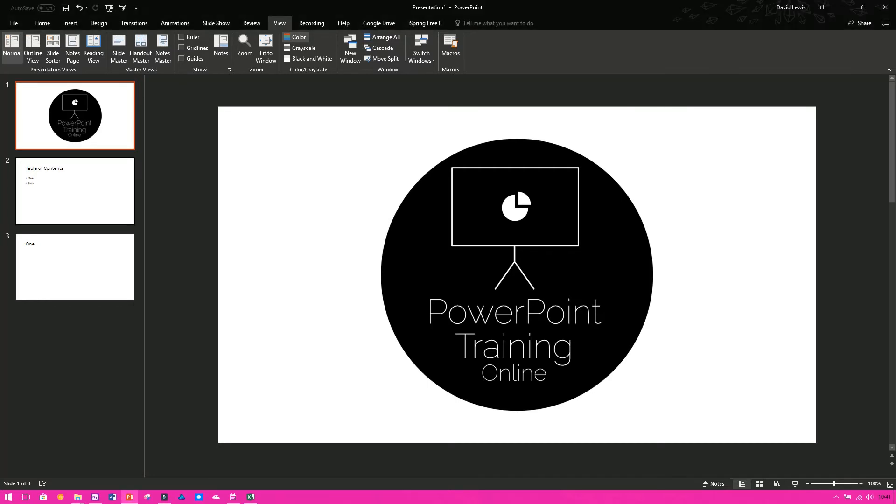
Hide the Table of Contents slide (slide 2) via Hide Slide in its right-click options
click(75, 190)
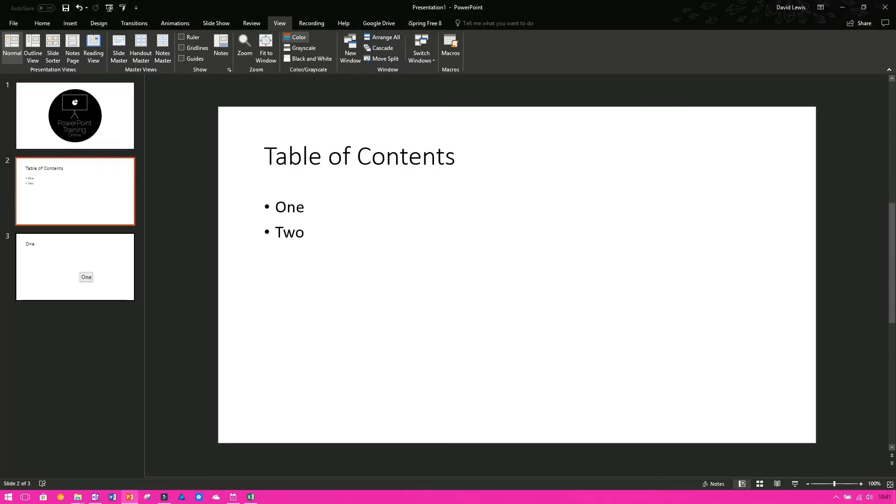
right_click(74, 190)
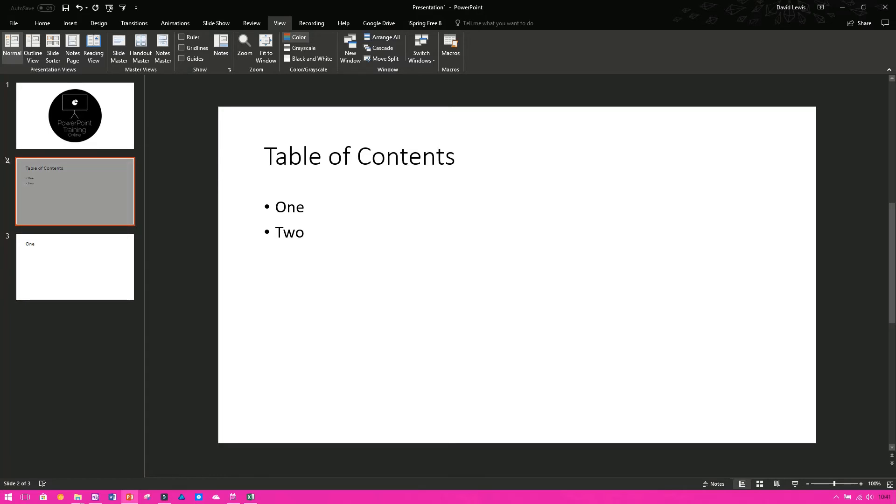
click(75, 265)
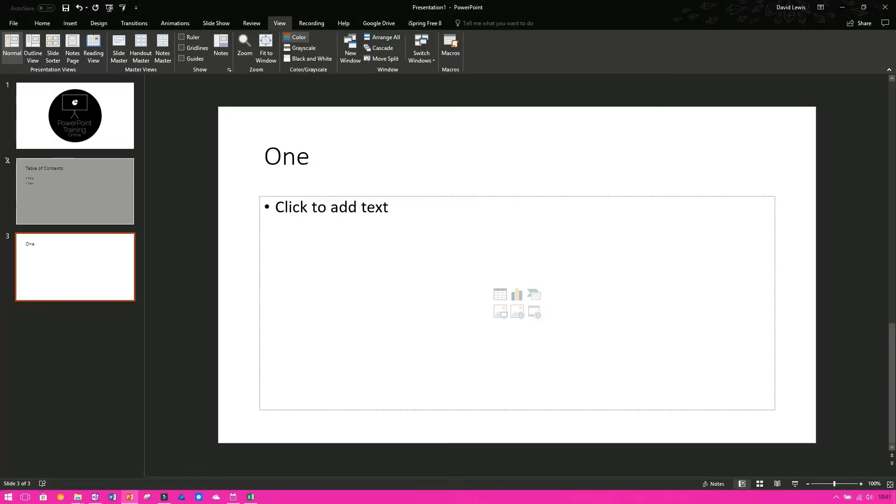
click(74, 190)
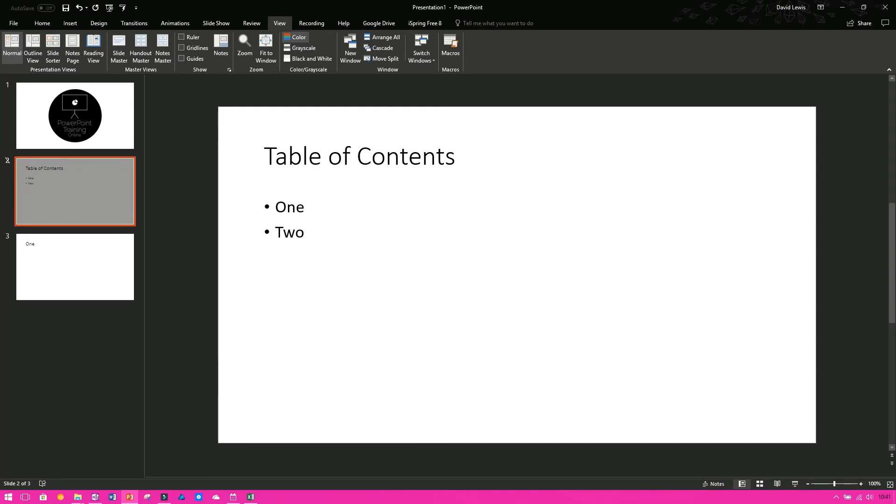
Bring up the right-click options for the greyed-out Table of Contents slide
right_click(75, 191)
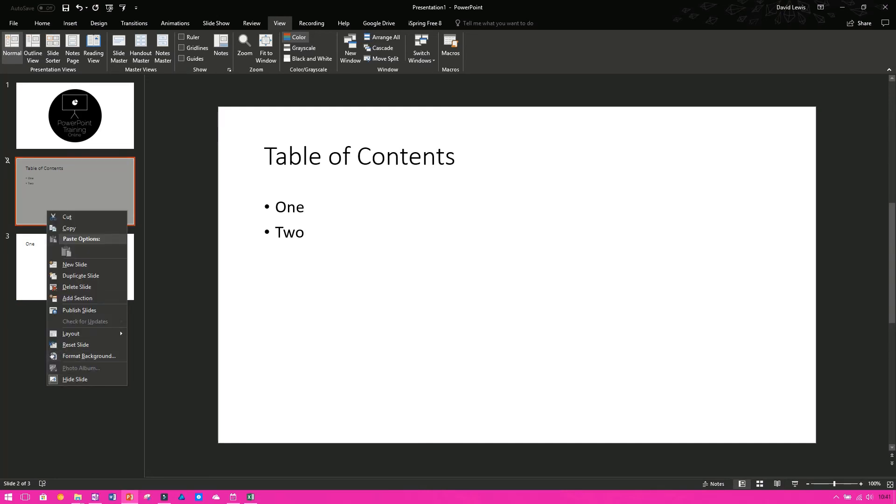
mouse_move(74, 378)
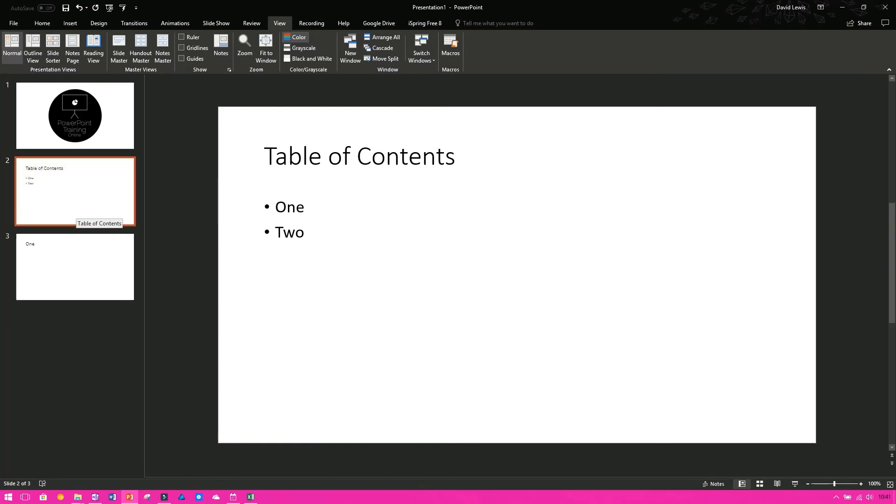
Unhide the Table of Contents slide, leaving the 'One' slide shown for editing
click(75, 266)
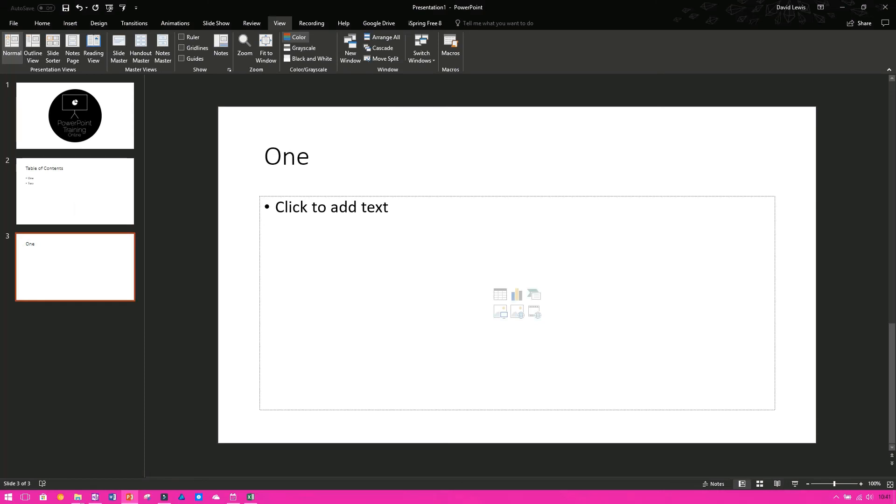